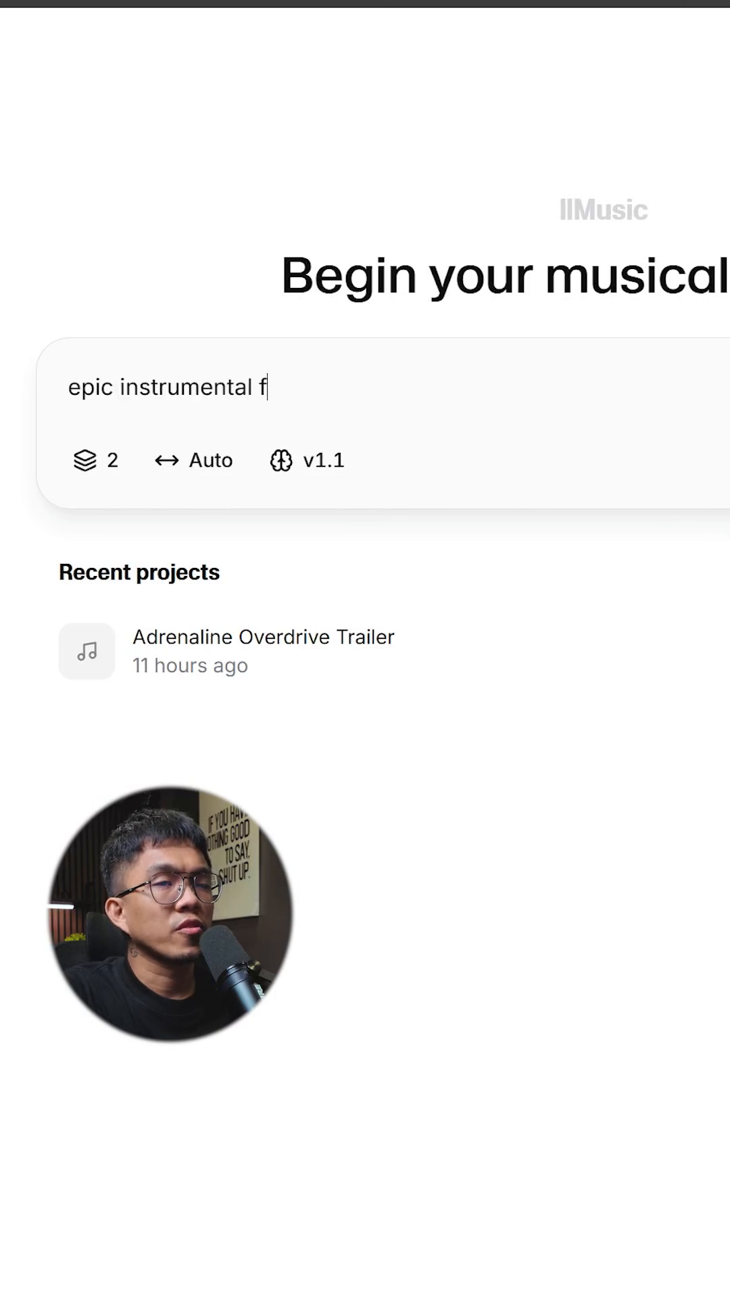
- Finish the prompt describing a sneaky comedic instrumental with playful woodwinds, light percussion and no vocals
{"action": "type", "text": "or an action movie t"}
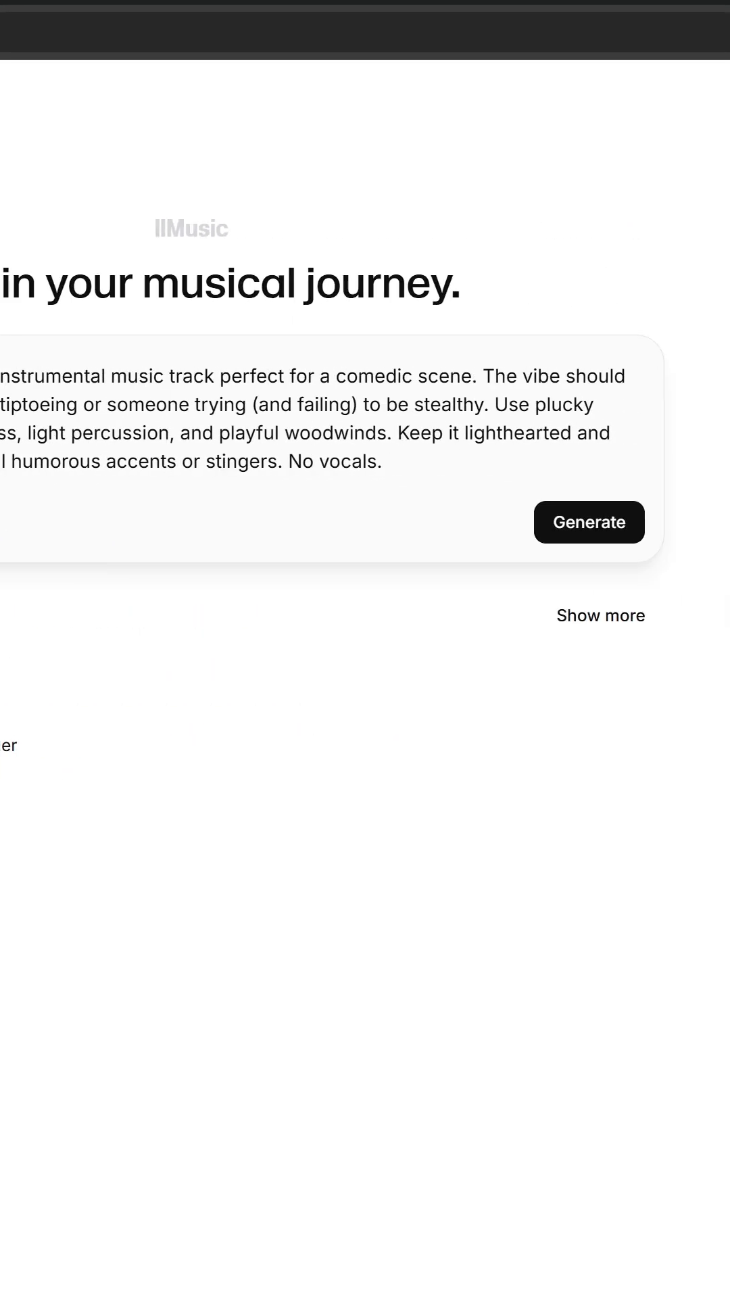
- Generate 'Cartoon Caper' and clear the sample lyrics from Theme A - Tiptoe Melody
{"action": "left_click", "coordinate": [590, 522]}
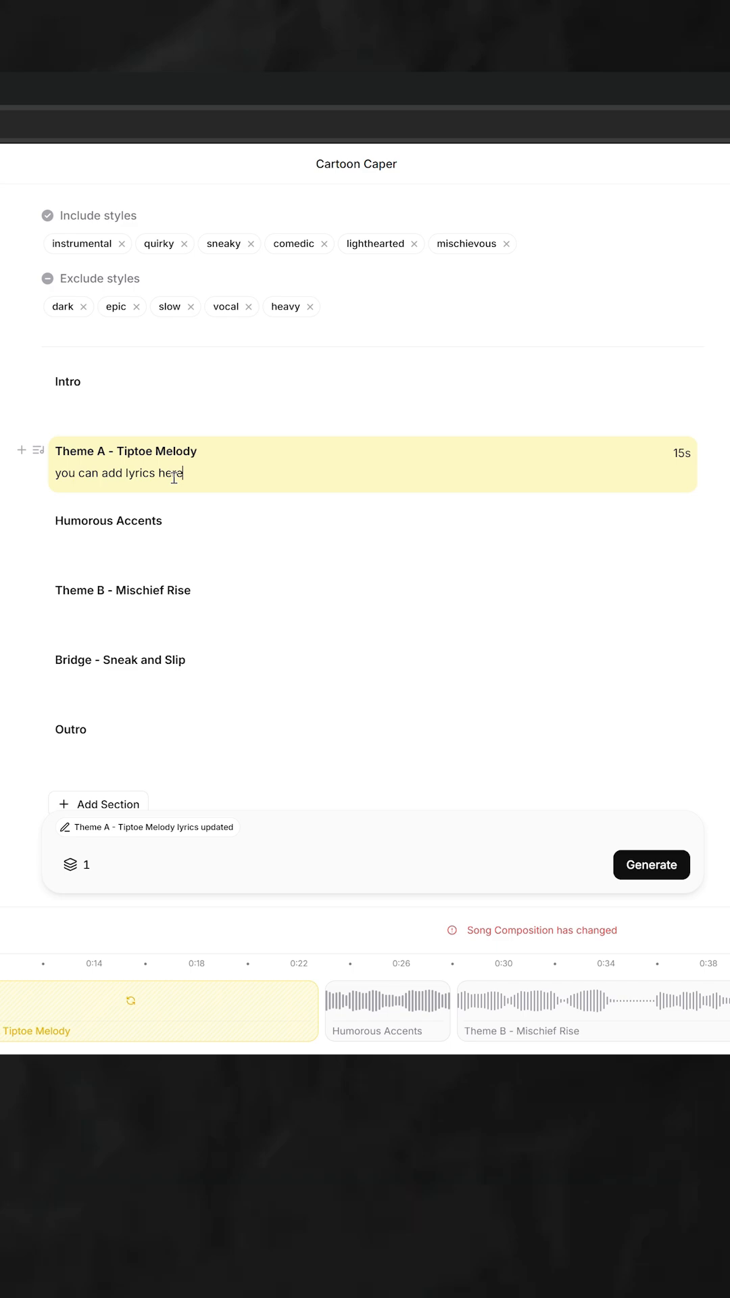
{"action": "left_click", "coordinate": [650, 865]}
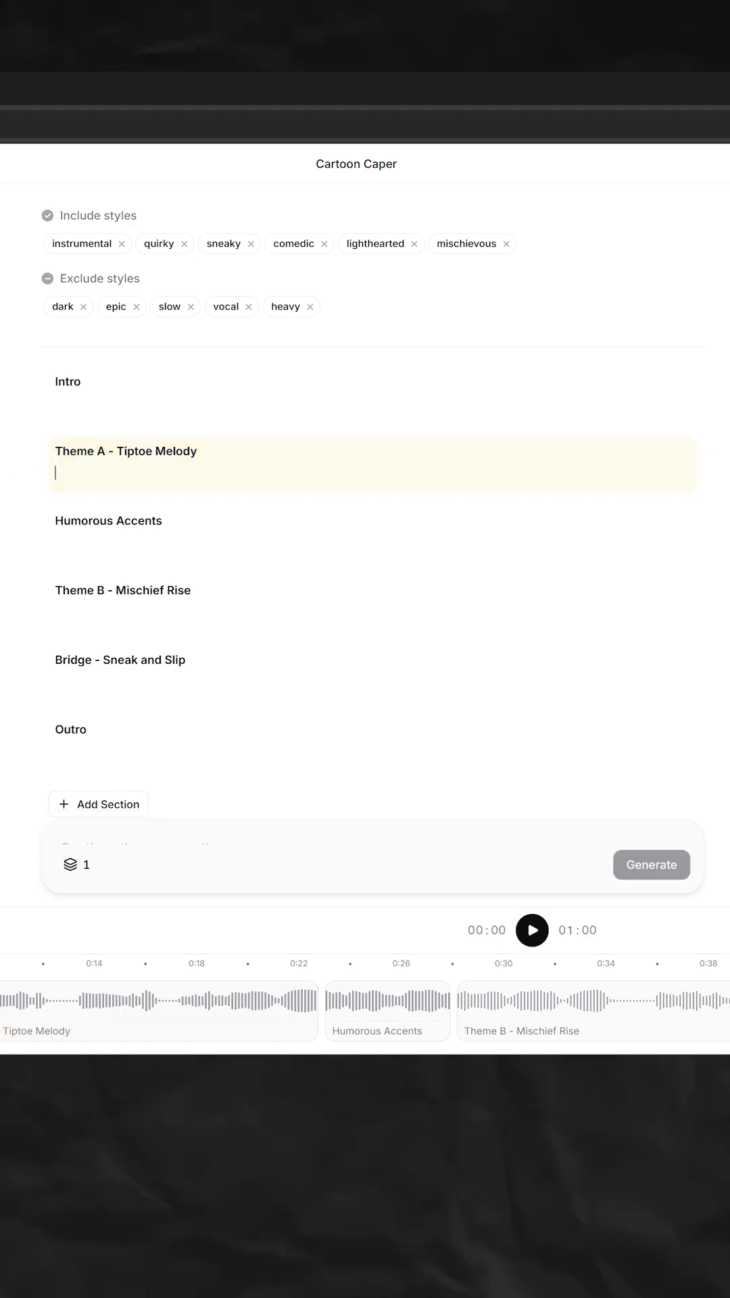